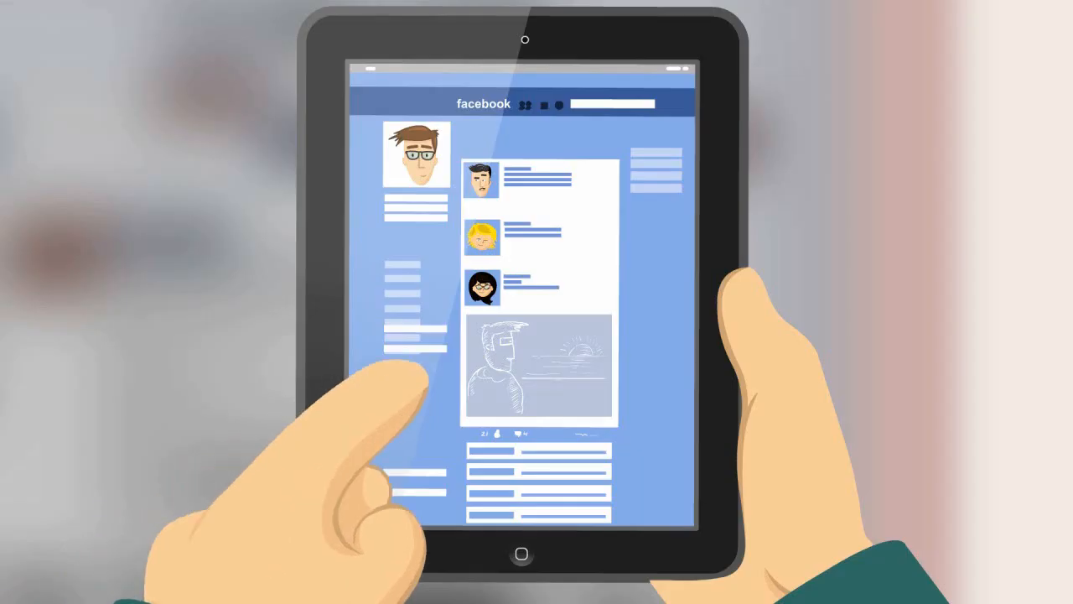
Create a new HP Anywhere Hello World app project named MyApp
scroll(down, 3)
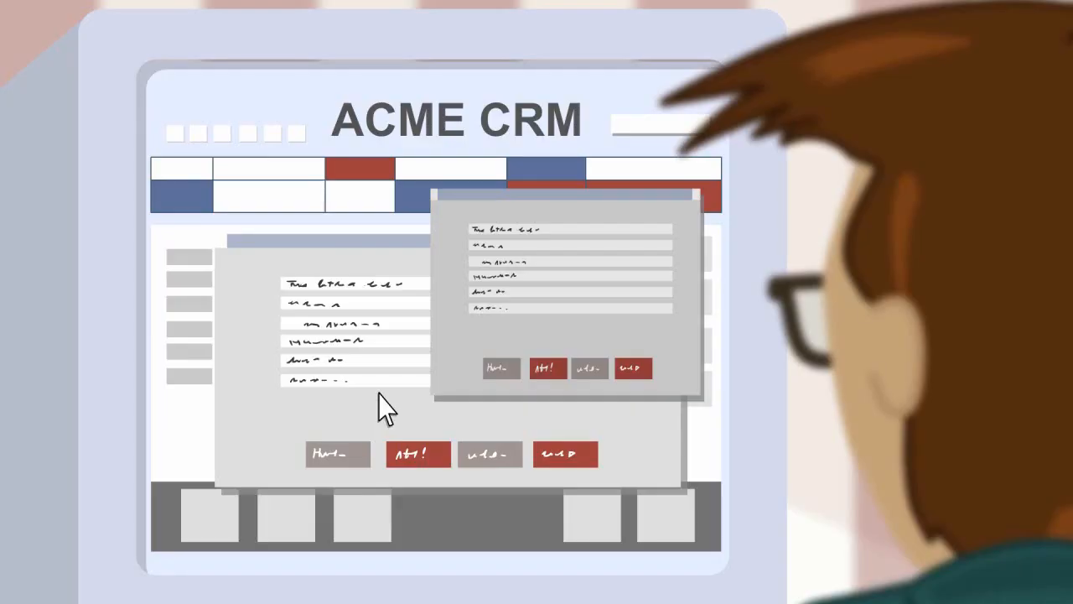
click(546, 368)
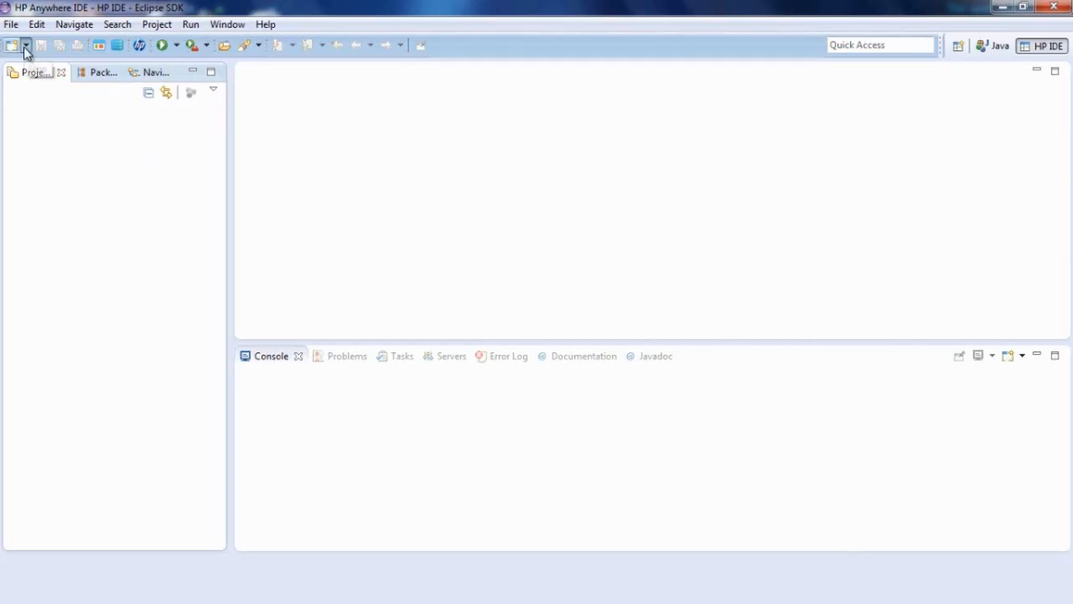
click(25, 45)
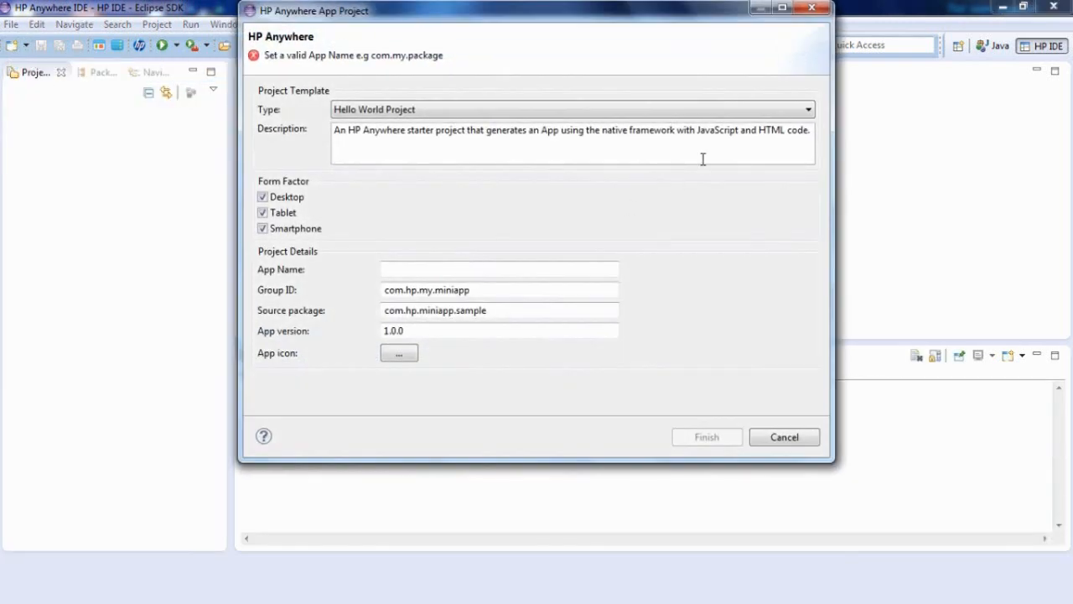
click(573, 109)
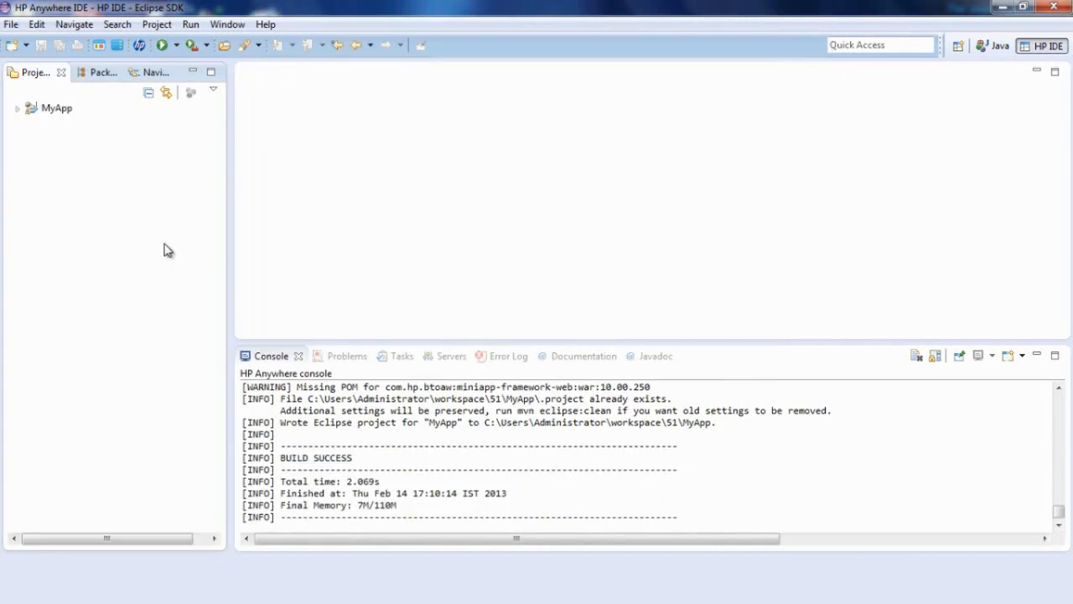
Open ReportService.java in MyApp and edit the getReportBean code
click(16, 108)
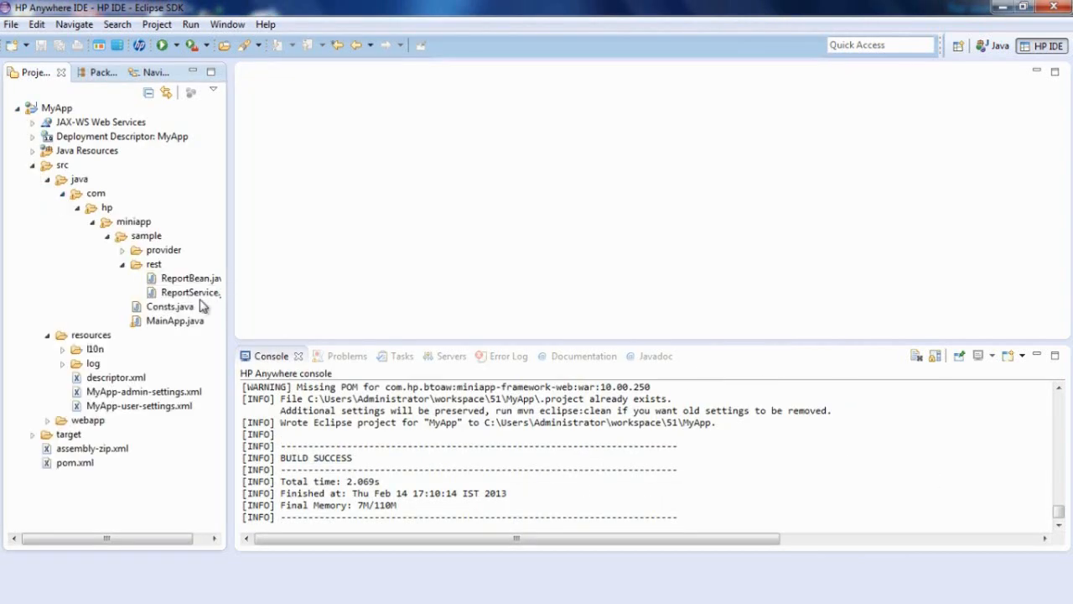
double_click(188, 292)
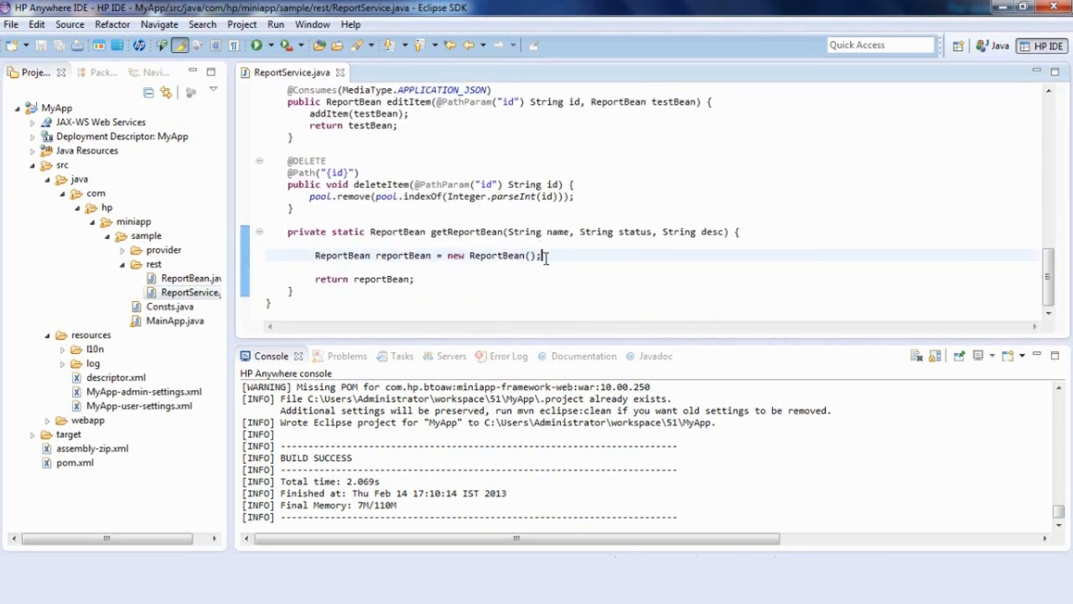
text(reportBe)
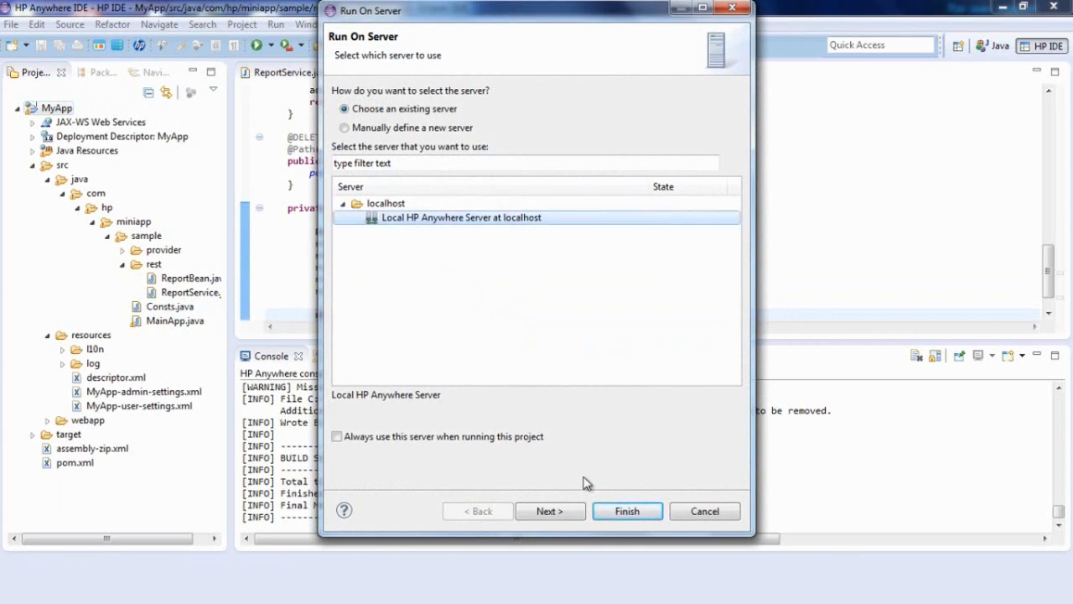
Run MyApp on the local HP Anywhere server in the iPad 700x400 simulator layout
click(627, 511)
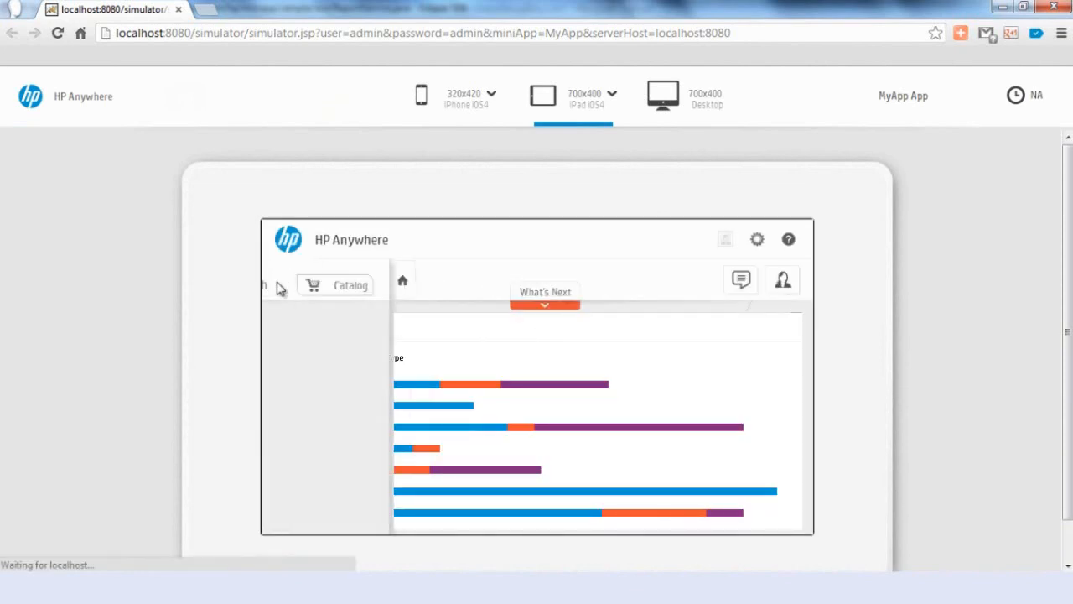
click(470, 95)
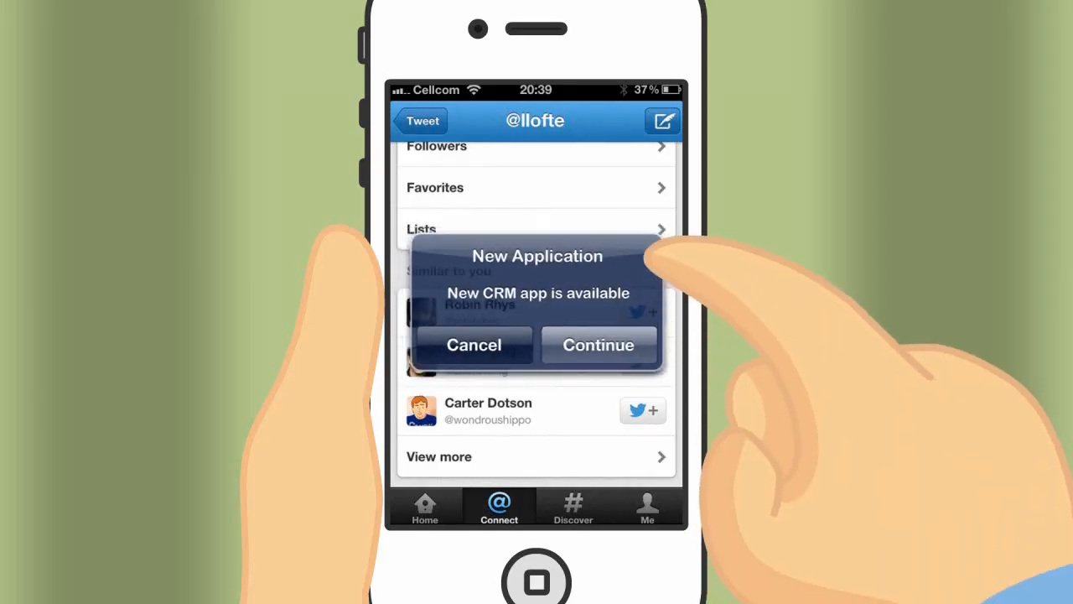
Accept the new CRM app and comment 'I will follow up on these ac' on the Timeline
click(599, 345)
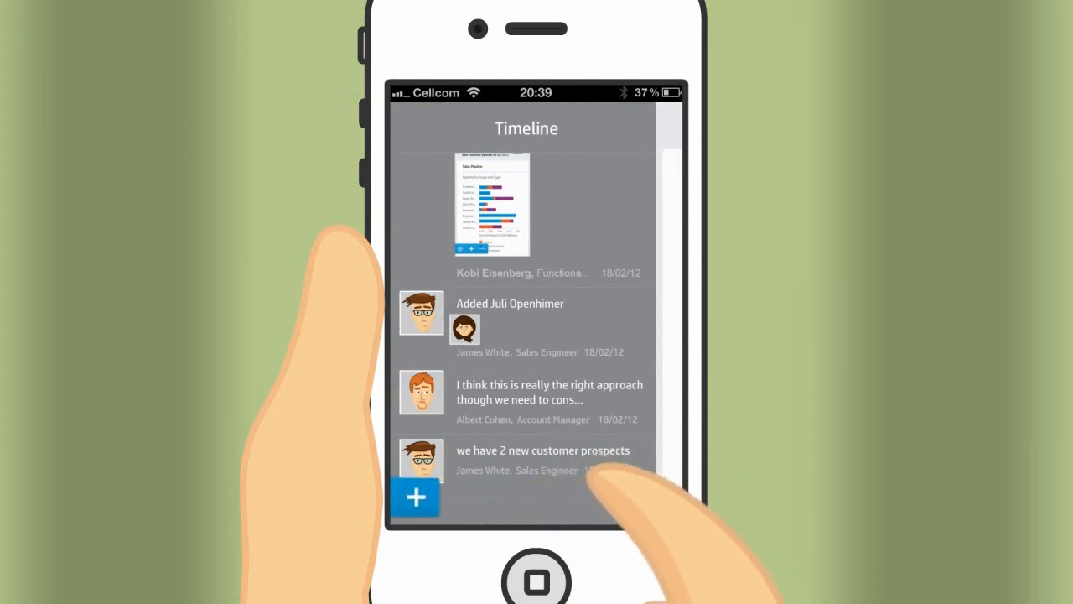
click(416, 496)
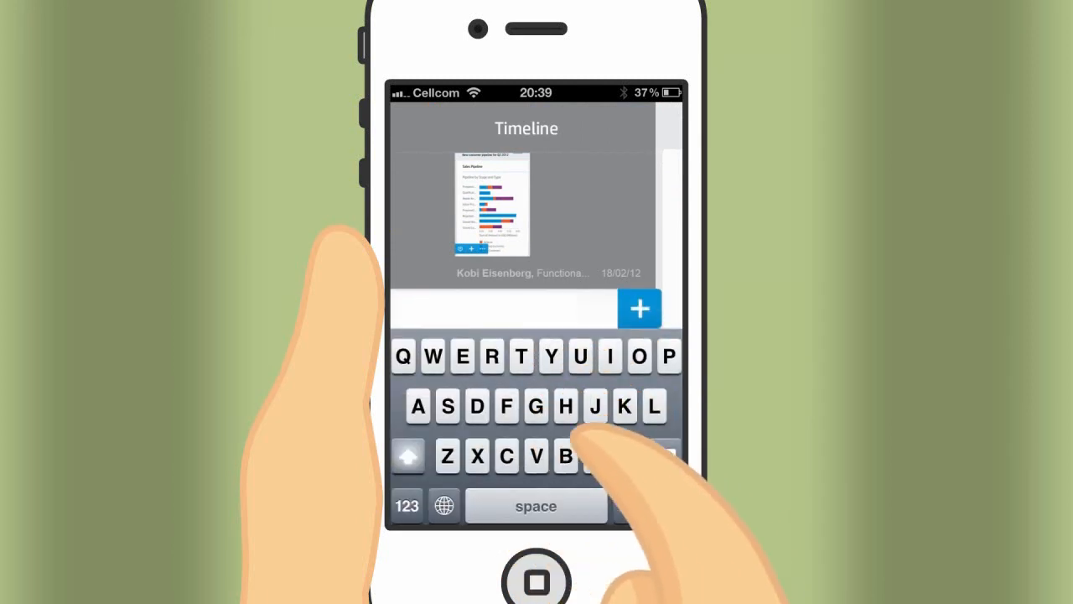
text(I will follow up on these ac)
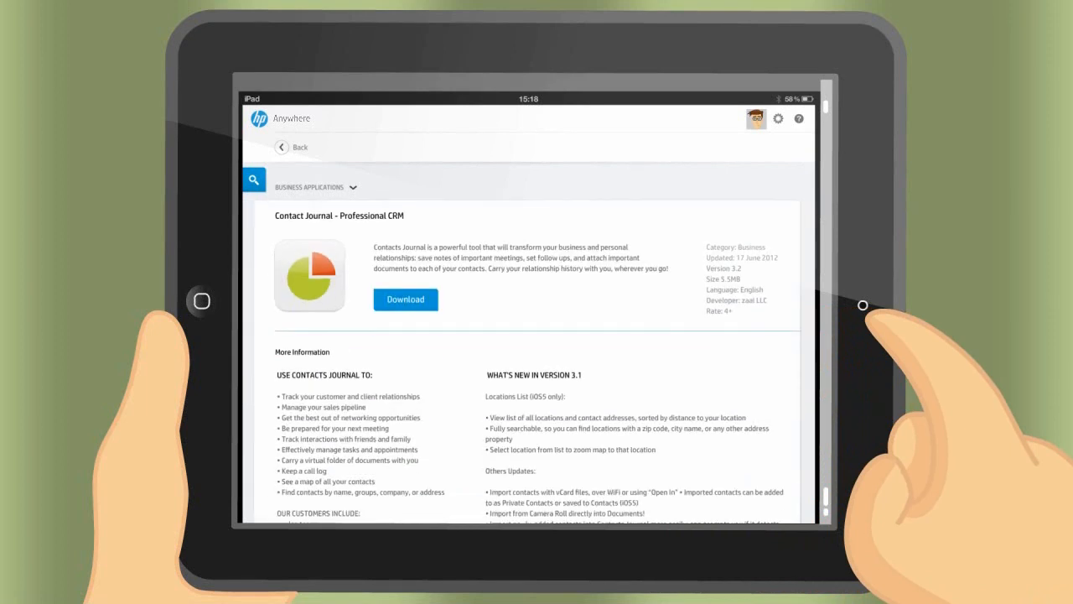
Download Contact Journal - Professional CRM and view it among My Apps
click(291, 146)
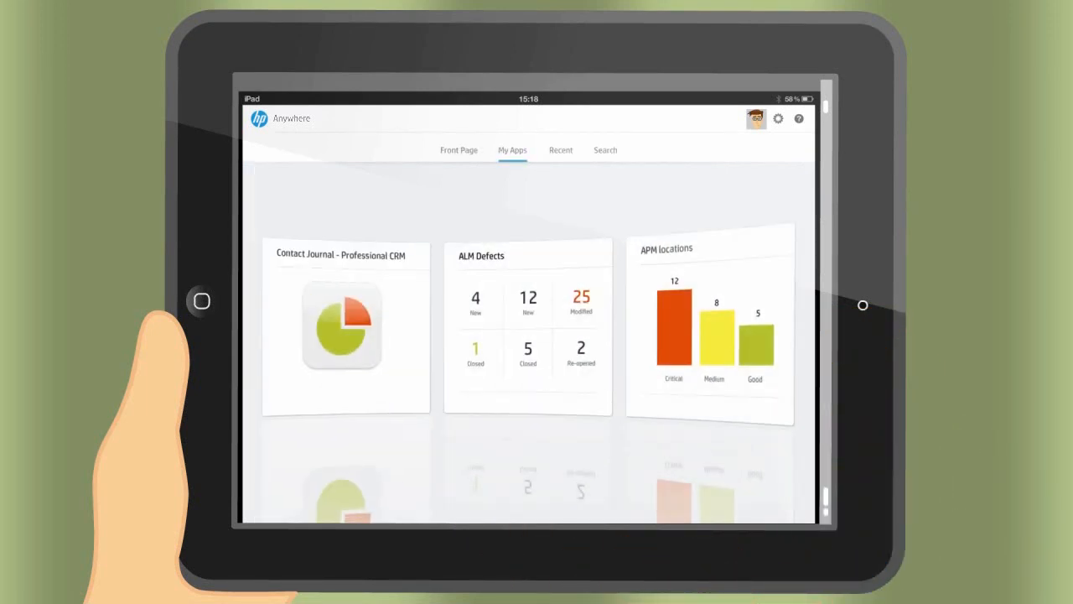
click(346, 327)
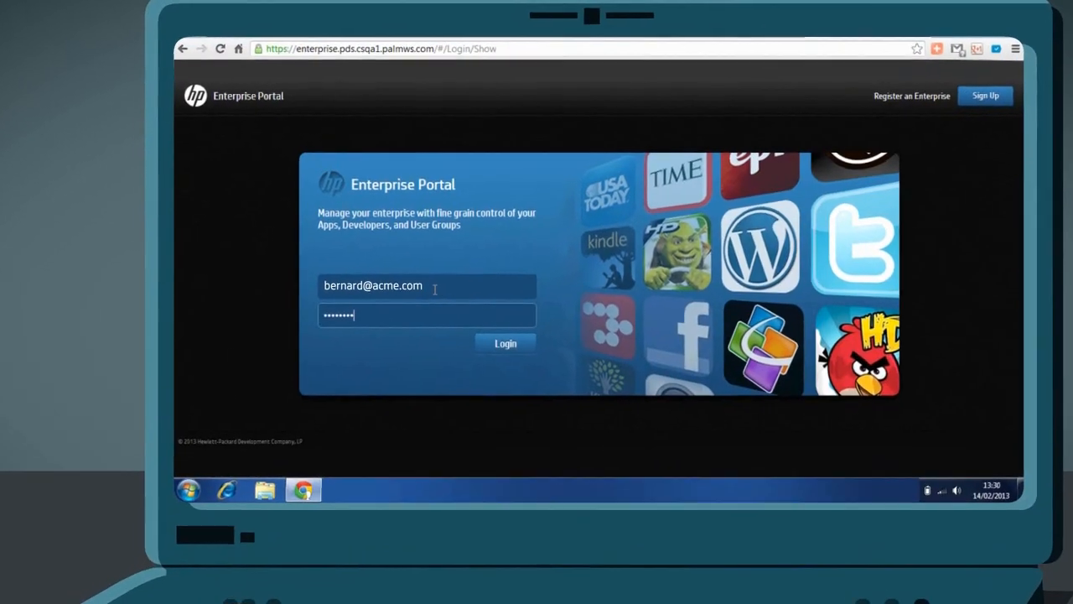
Log in, select Sales CRM, and open App Admin for version 2.0.0
click(506, 343)
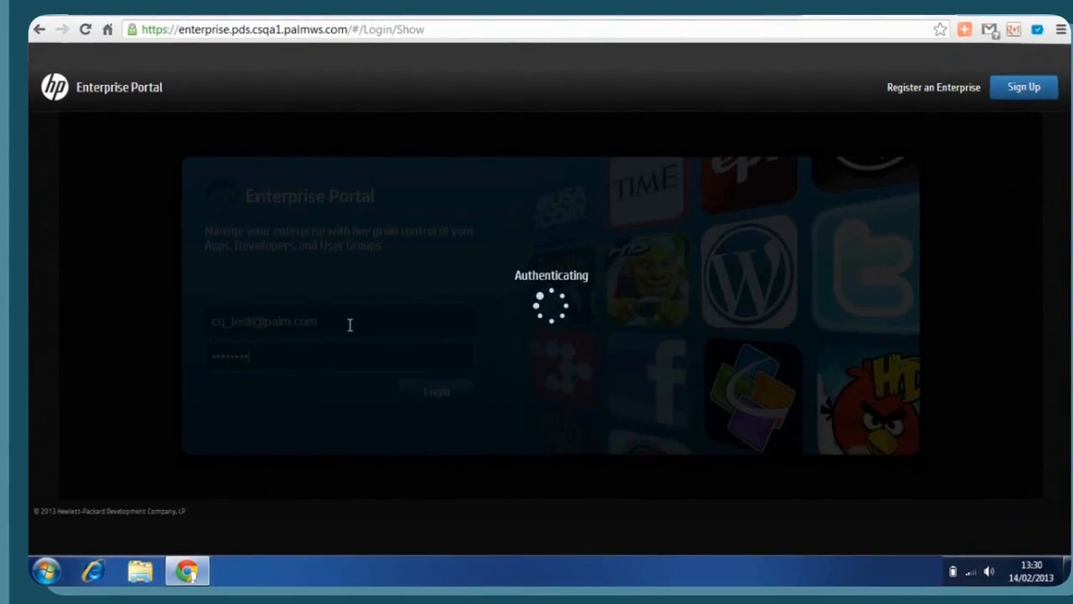
click(436, 391)
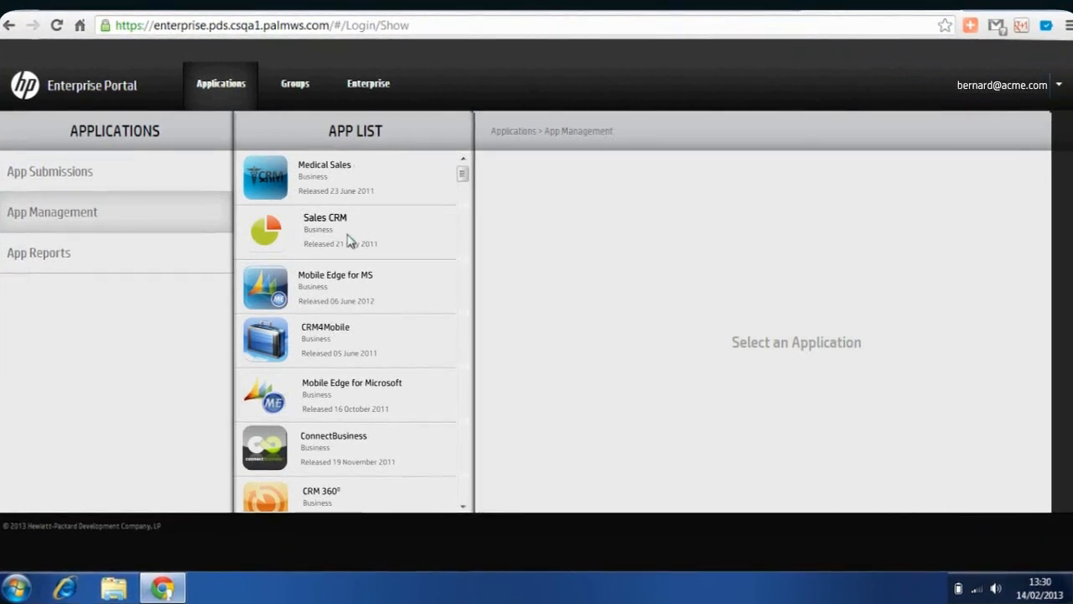
click(325, 230)
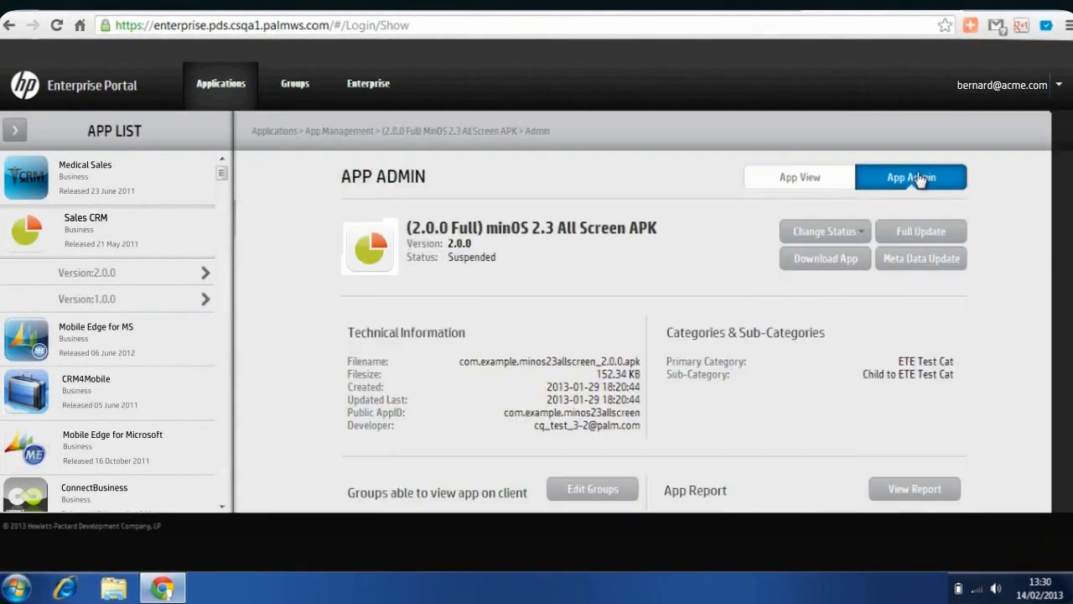